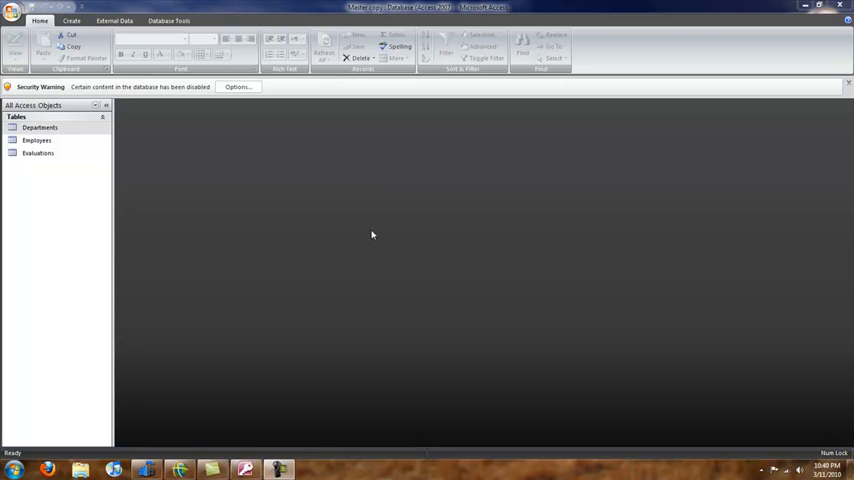
pyautogui.moveTo(258, 102)
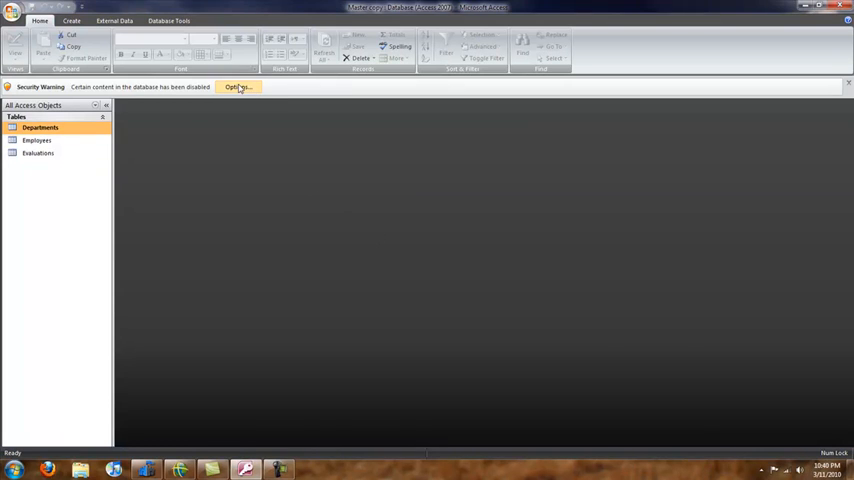
# Enable the database's blocked content and view the Departments table's list of department names.
pyautogui.click(238, 88)
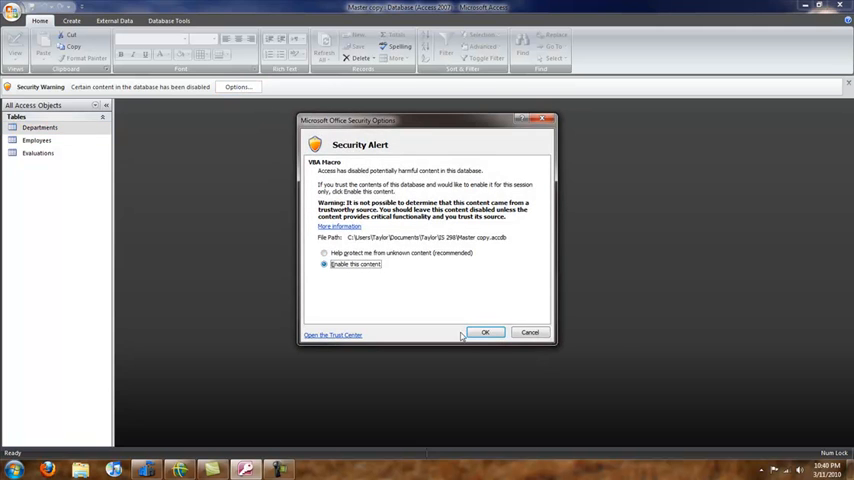
pyautogui.click(484, 332)
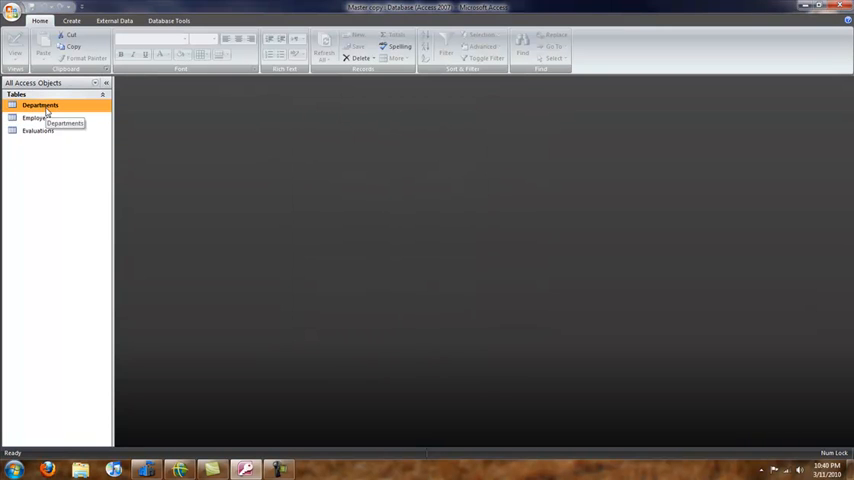
pyautogui.doubleClick(40, 104)
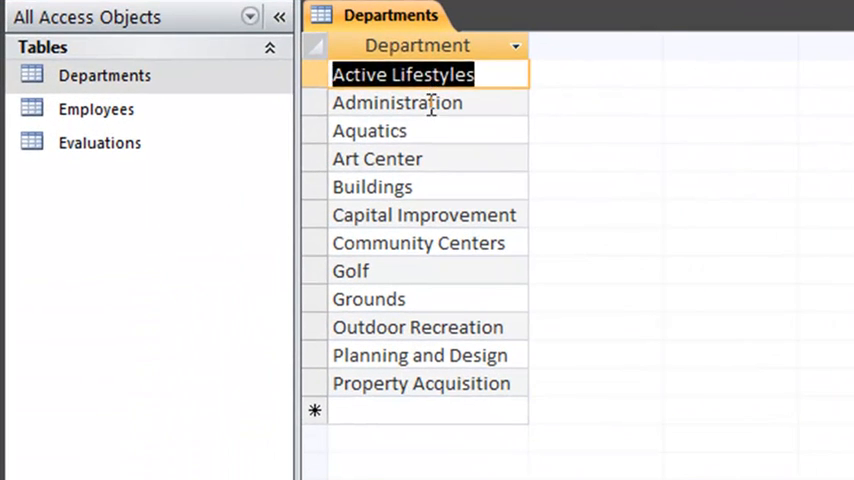
# Run an Employees query of names, office phone and department filtered to Aquatics, then start one for Golf.
pyautogui.click(372, 186)
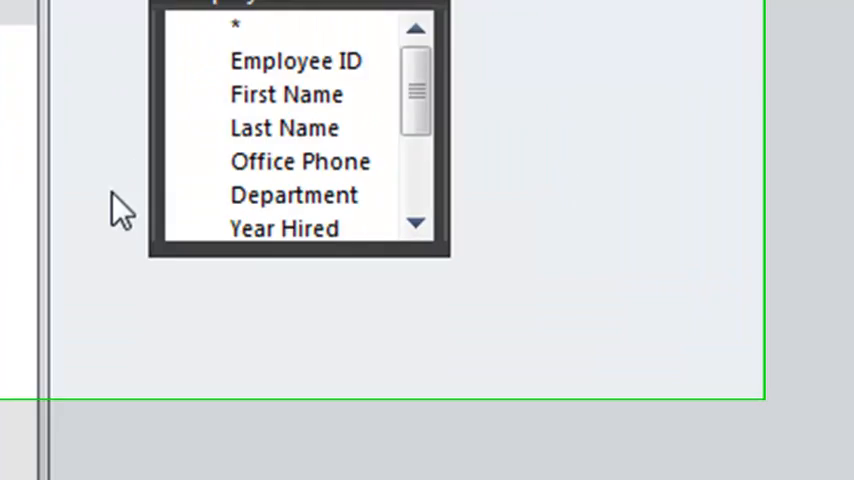
pyautogui.click(392, 244)
pyautogui.write('"Aquatics"')
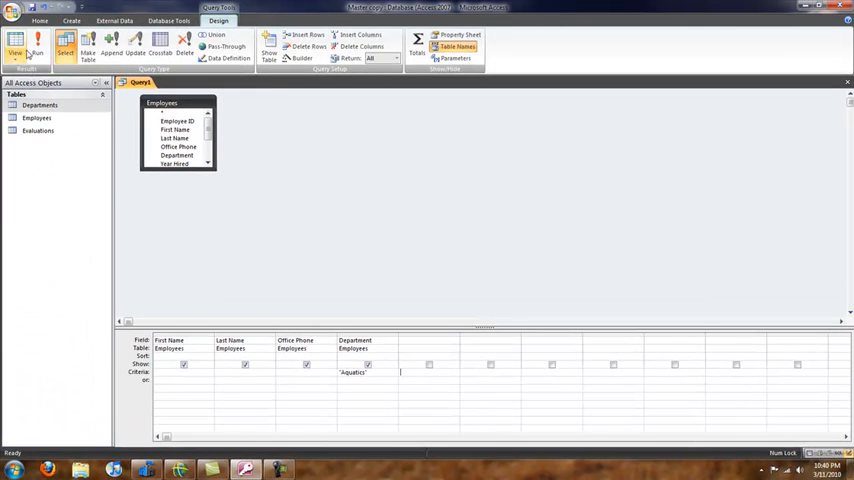
pyautogui.click(14, 44)
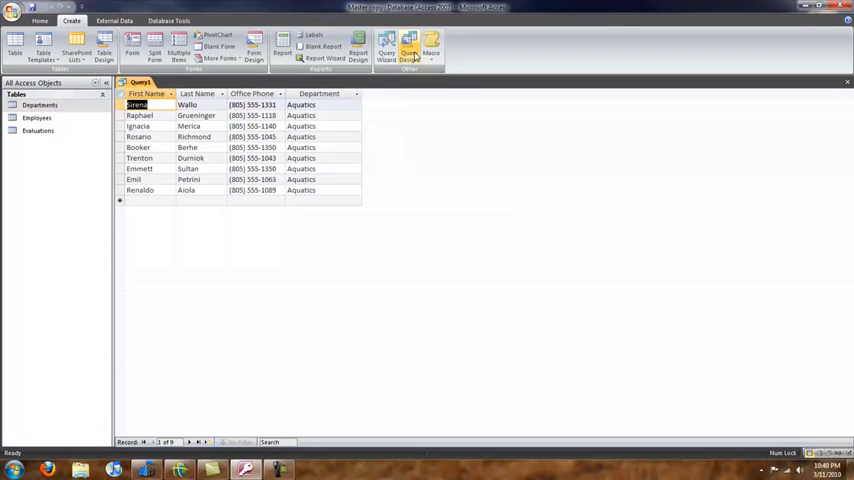
pyautogui.click(408, 50)
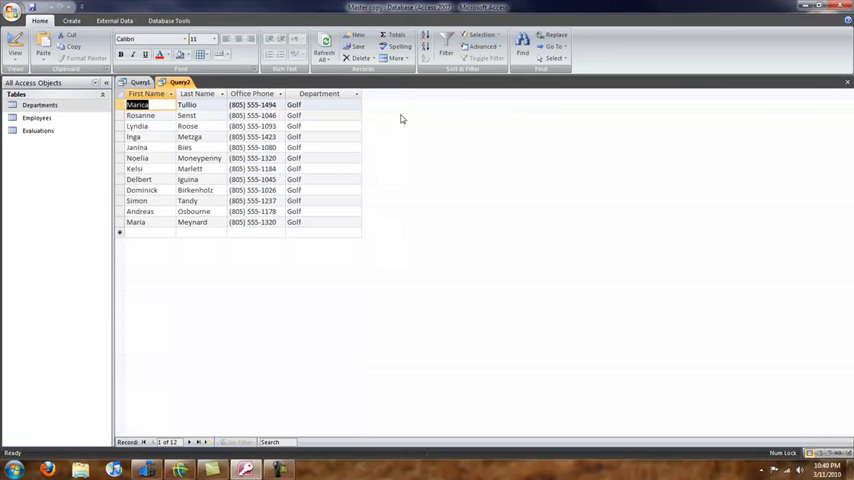
# Build a new Employees query whose Department criterion is 'Active Lifestyles'.
pyautogui.click(72, 20)
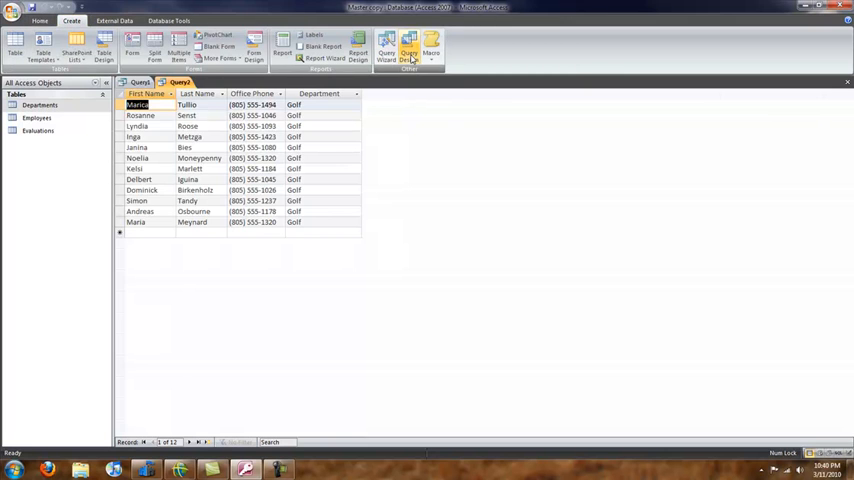
pyautogui.click(408, 48)
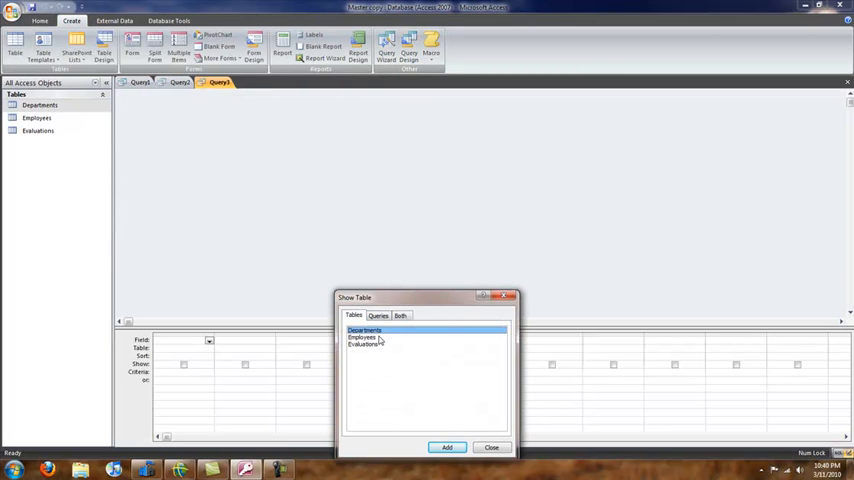
pyautogui.click(448, 448)
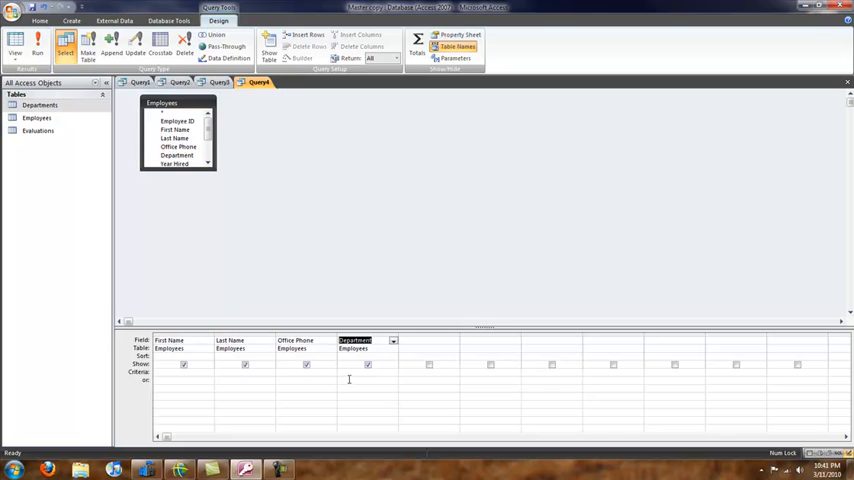
pyautogui.write('Act')
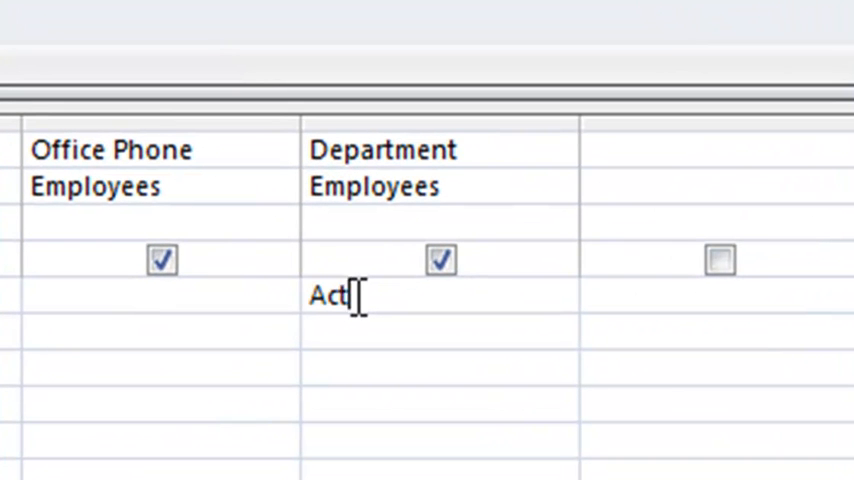
pyautogui.write('ive Lifestyles')
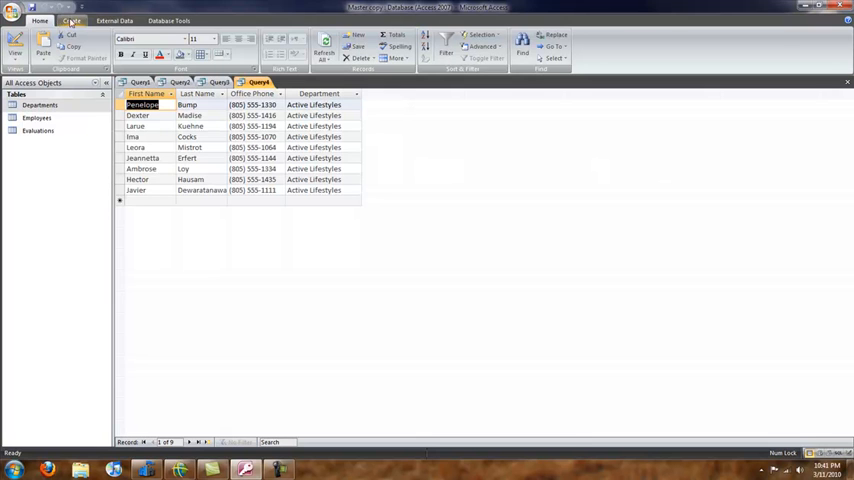
# Replace the Department criterion with the parameter [Which Department?] and bring up Save As.
pyautogui.click(72, 20)
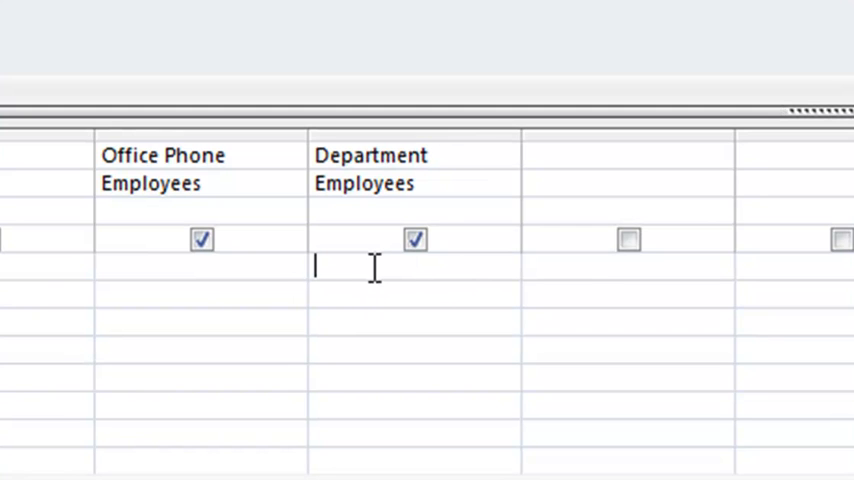
pyautogui.write('[')
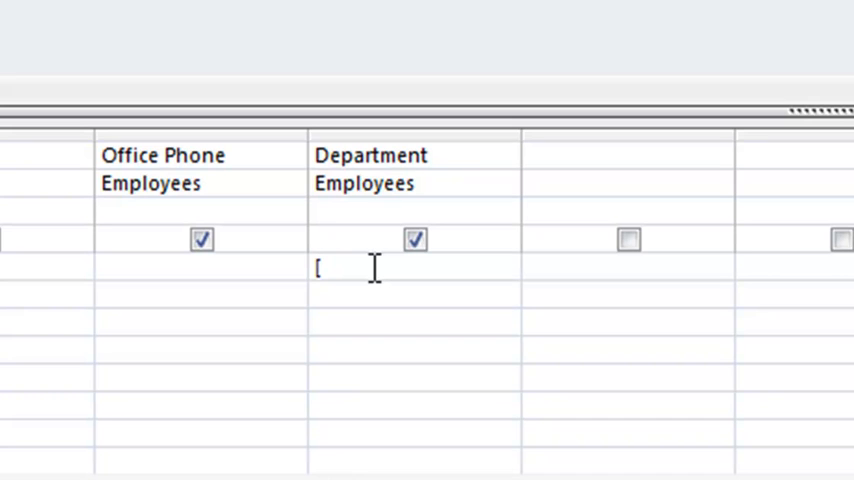
pyautogui.write('WH')
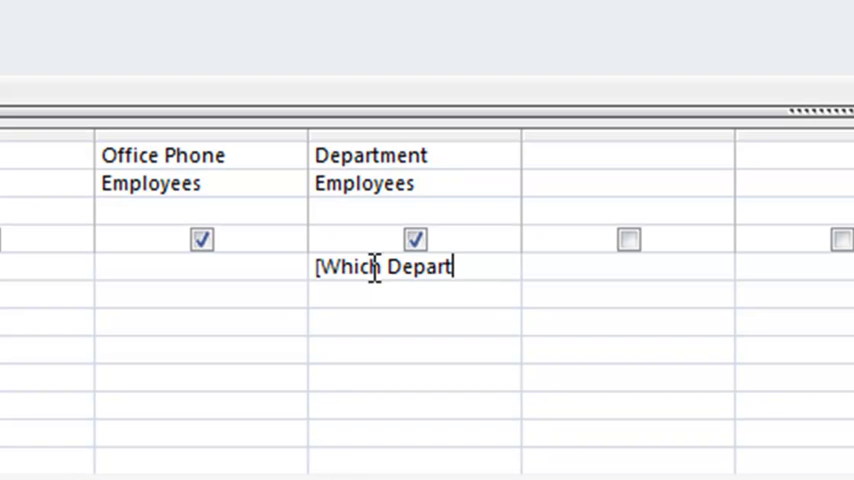
pyautogui.write('ment?]')
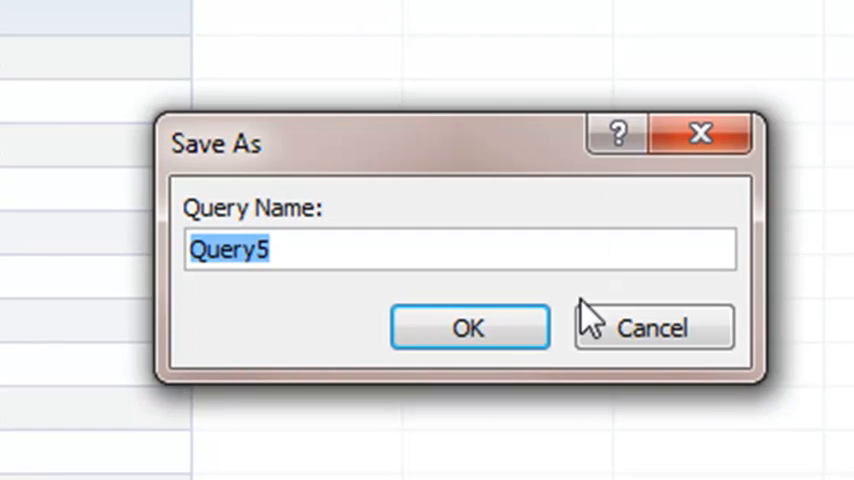
# Save the query as Query5 and run it so the 'Which Department?' prompt appears.
pyautogui.click(468, 328)
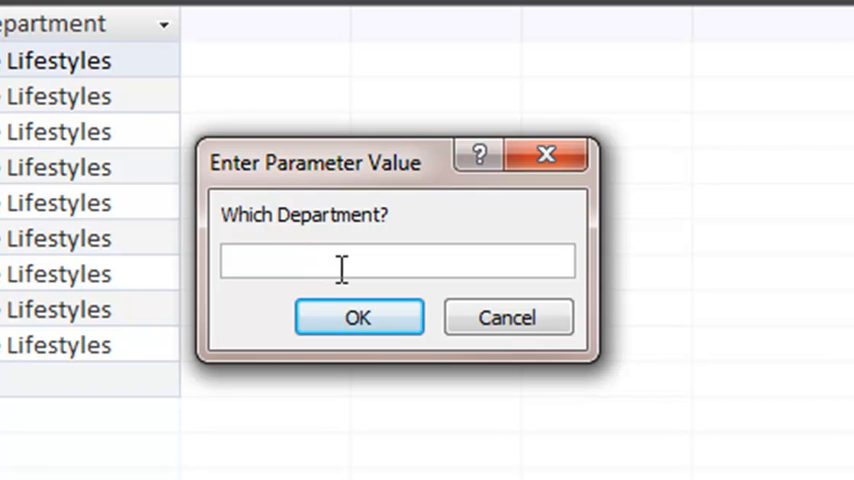
pyautogui.click(358, 316)
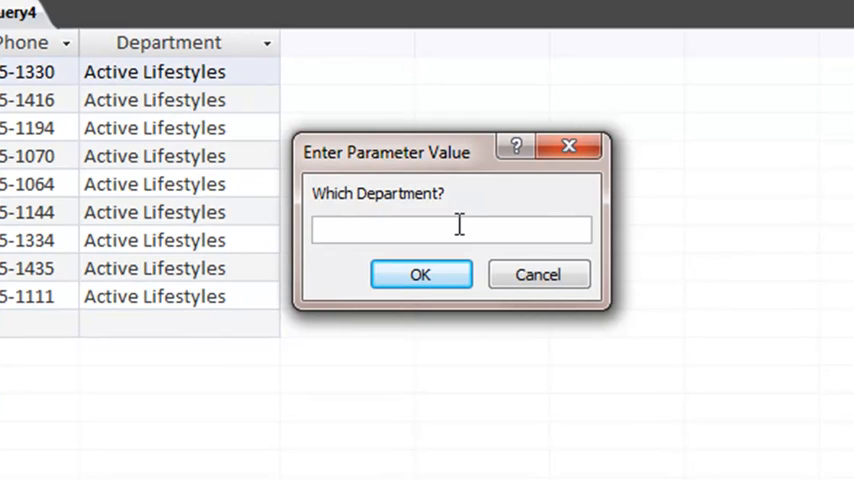
# Create a report from Query5 and answer the prompt with Aquatics to list its employees' phones.
pyautogui.click(420, 274)
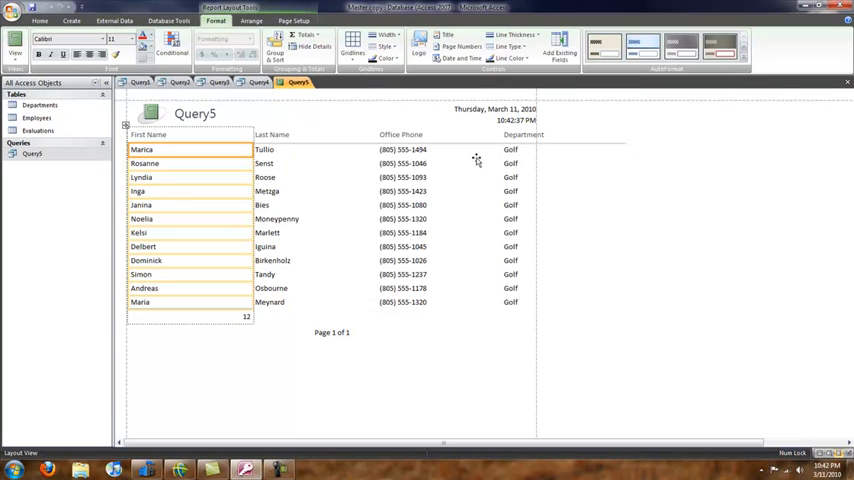
pyautogui.moveTo(430, 148)
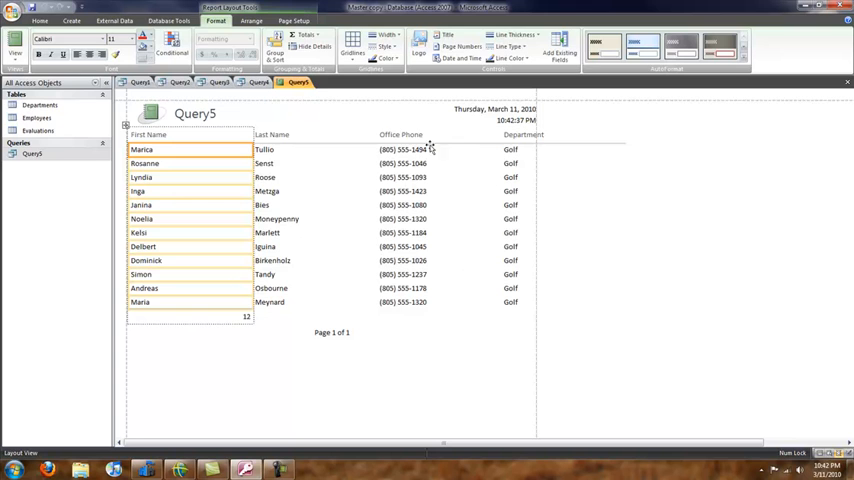
pyautogui.moveTo(832, 84)
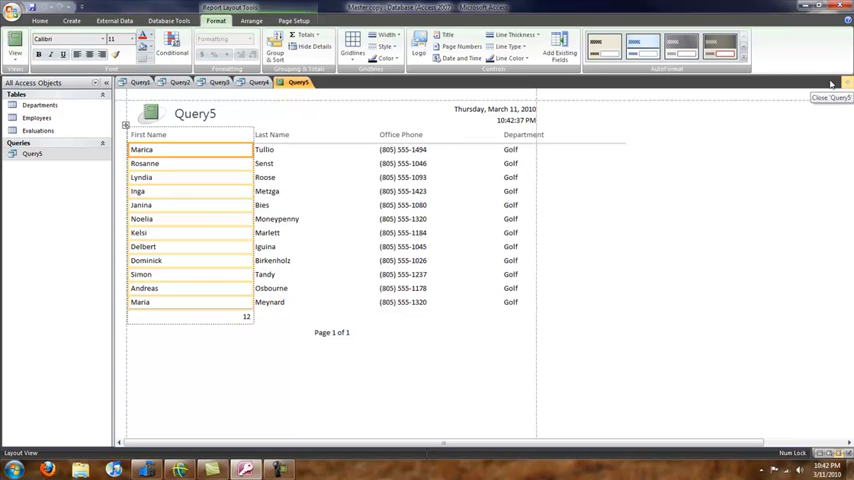
pyautogui.moveTo(352, 256)
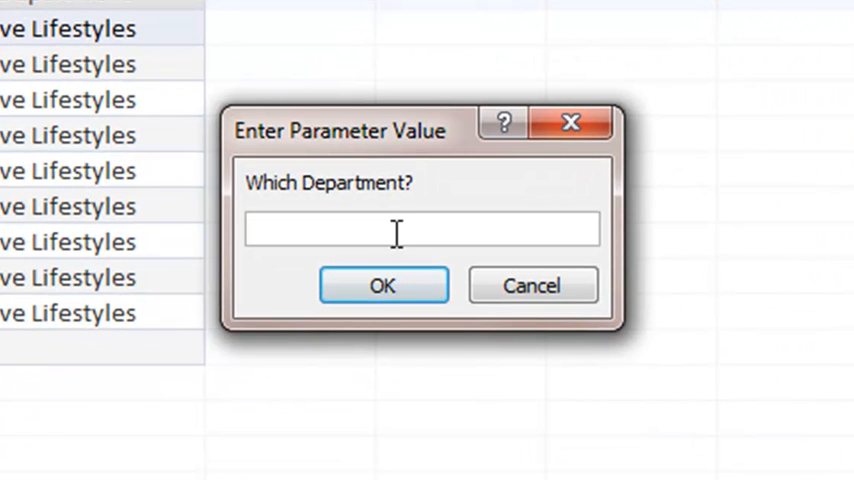
pyautogui.write('AQ')
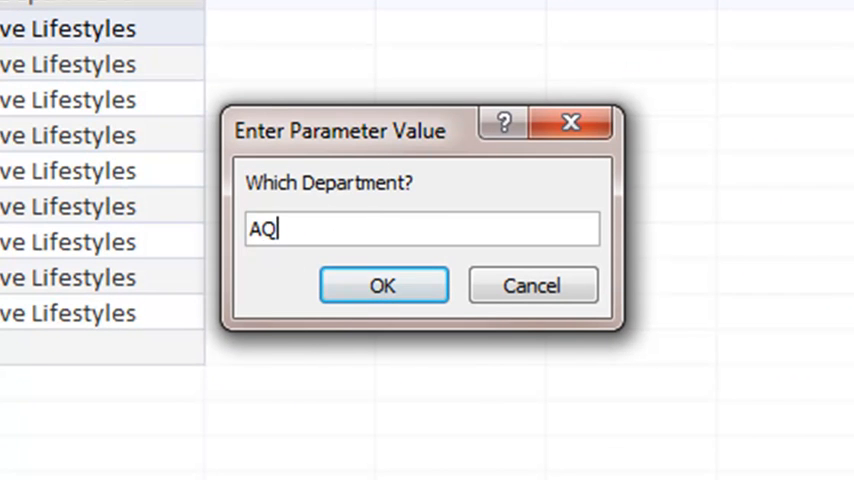
pyautogui.click(384, 284)
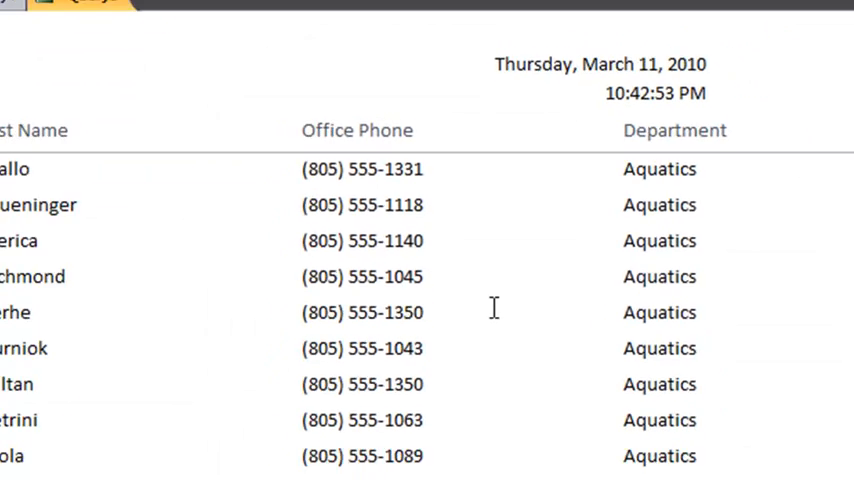